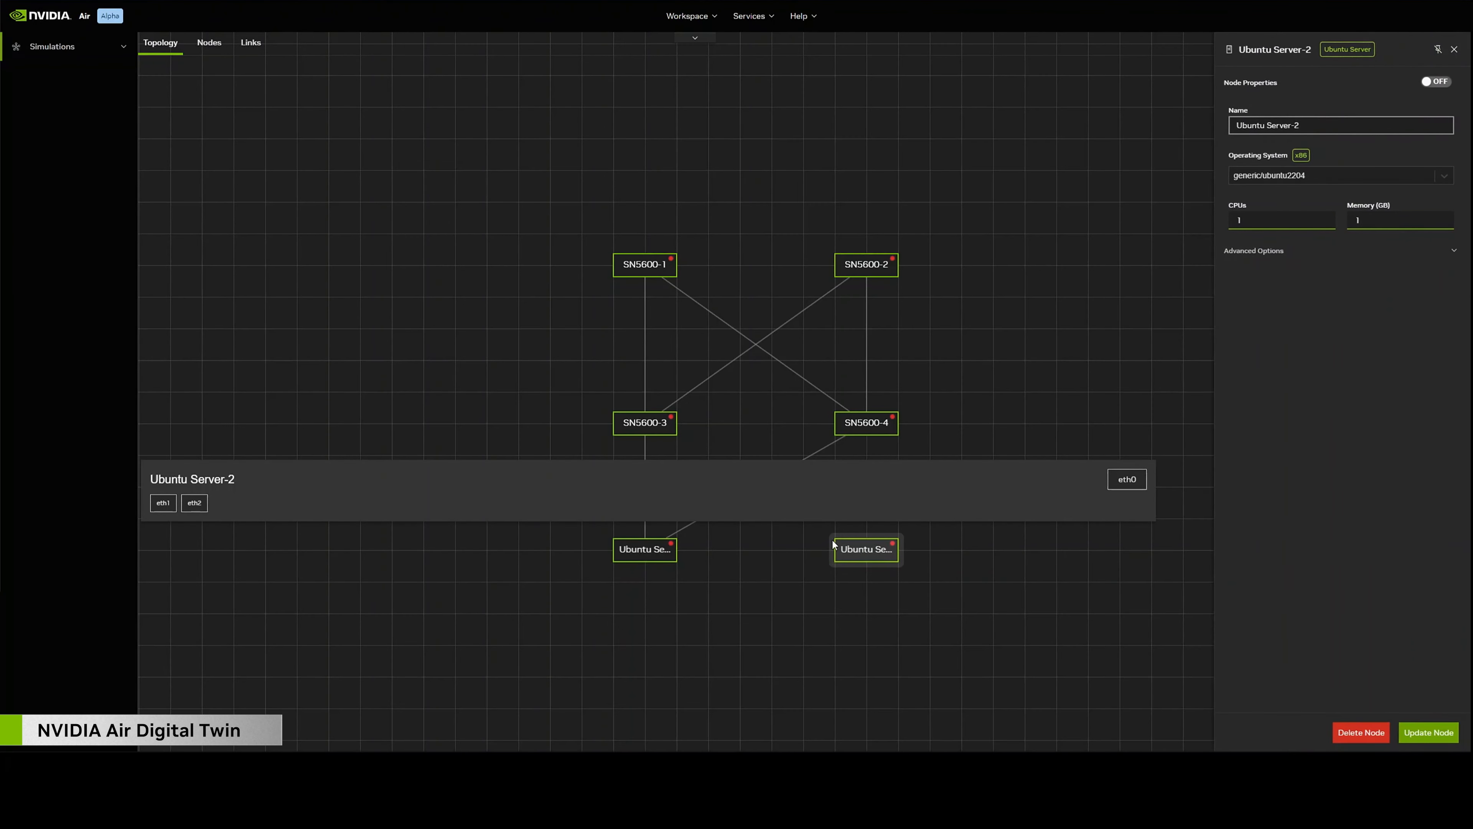
Run 'nv show interface' in the console of switch mose-isr1-su1-l4.
{"action": "left_click", "coordinate": [645, 422]}
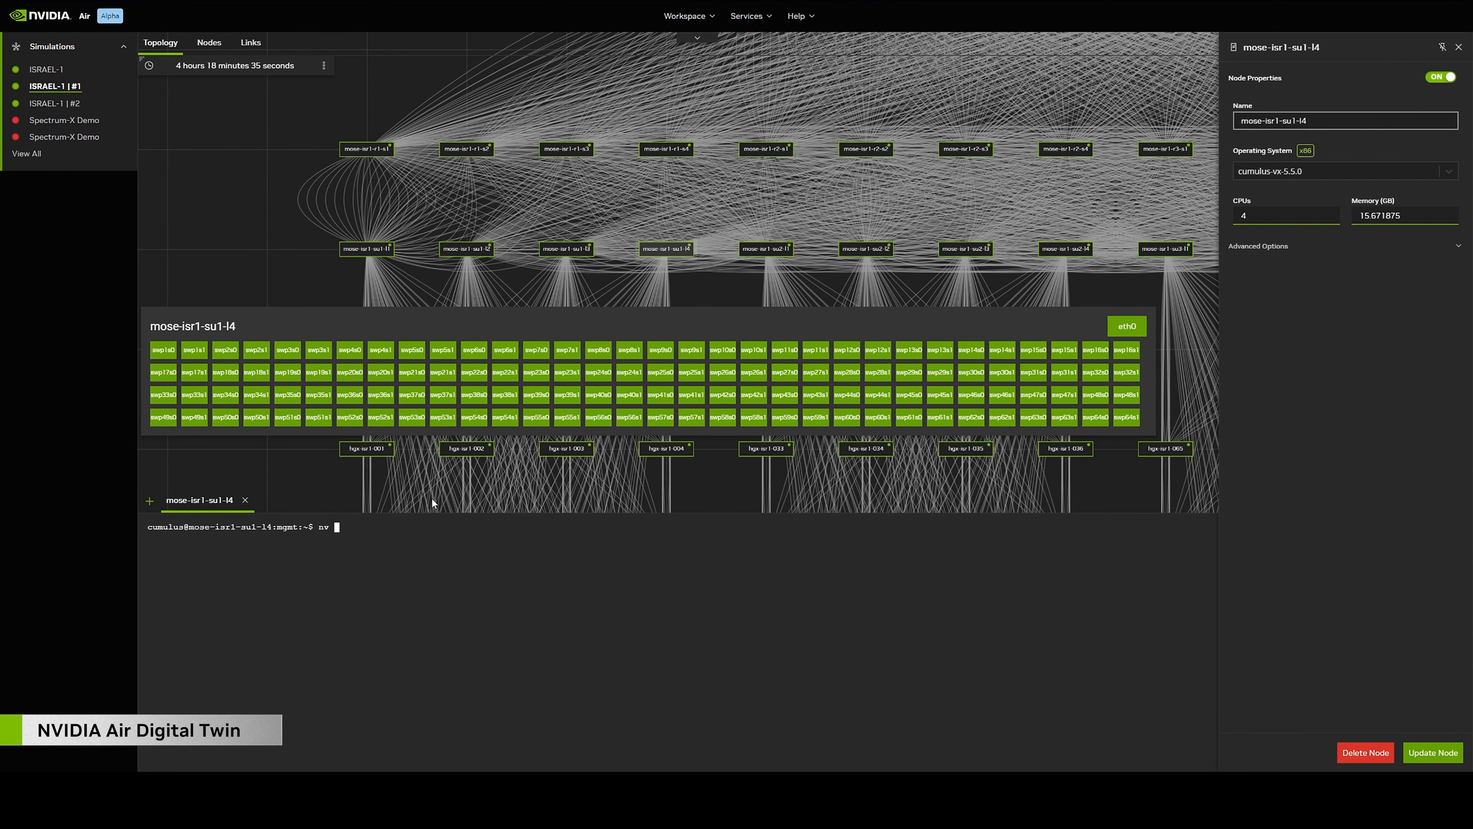
{"action": "type", "text": "show interfac"}
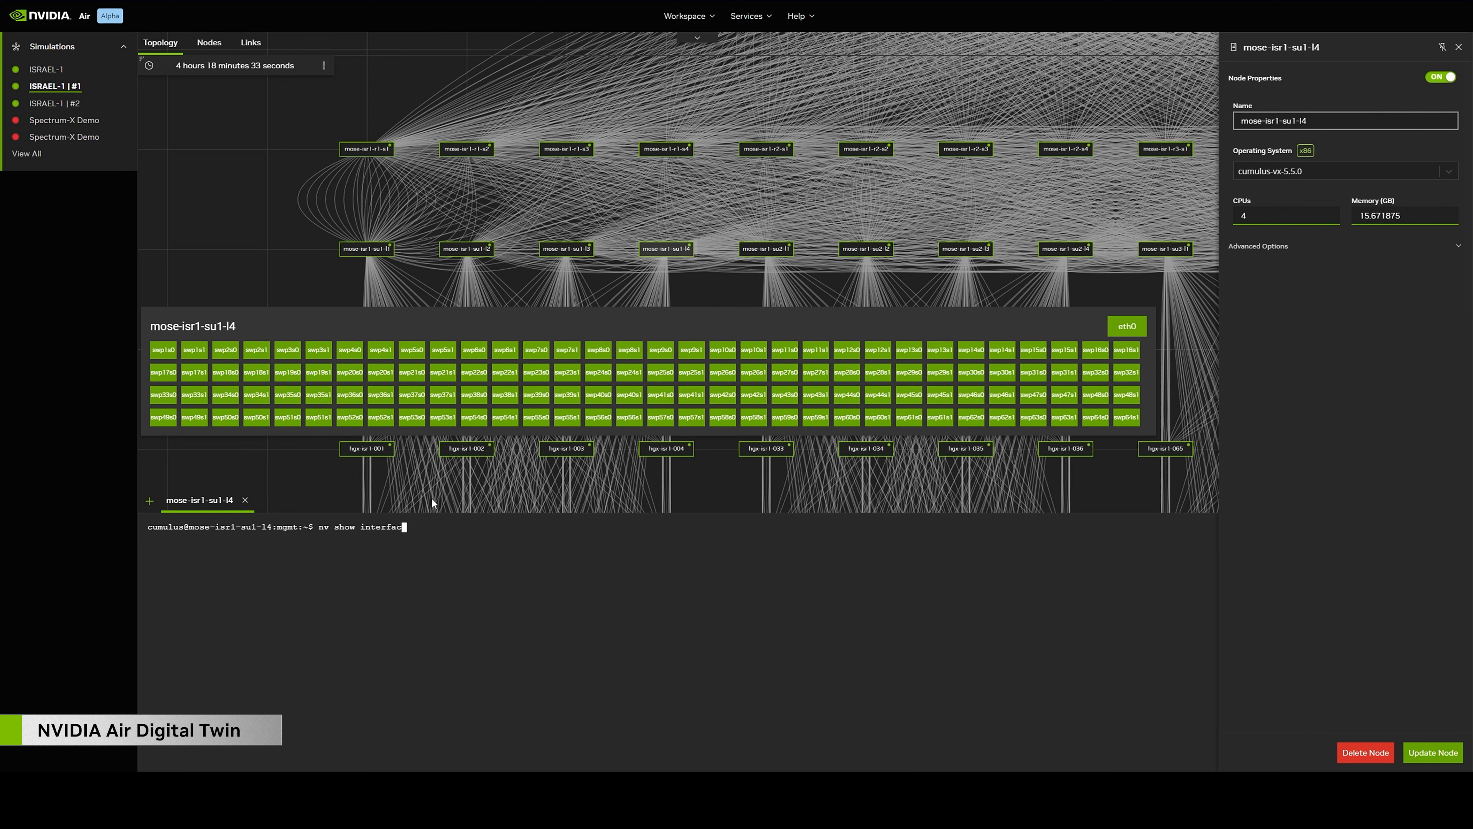
{"action": "key", "text": "Return"}
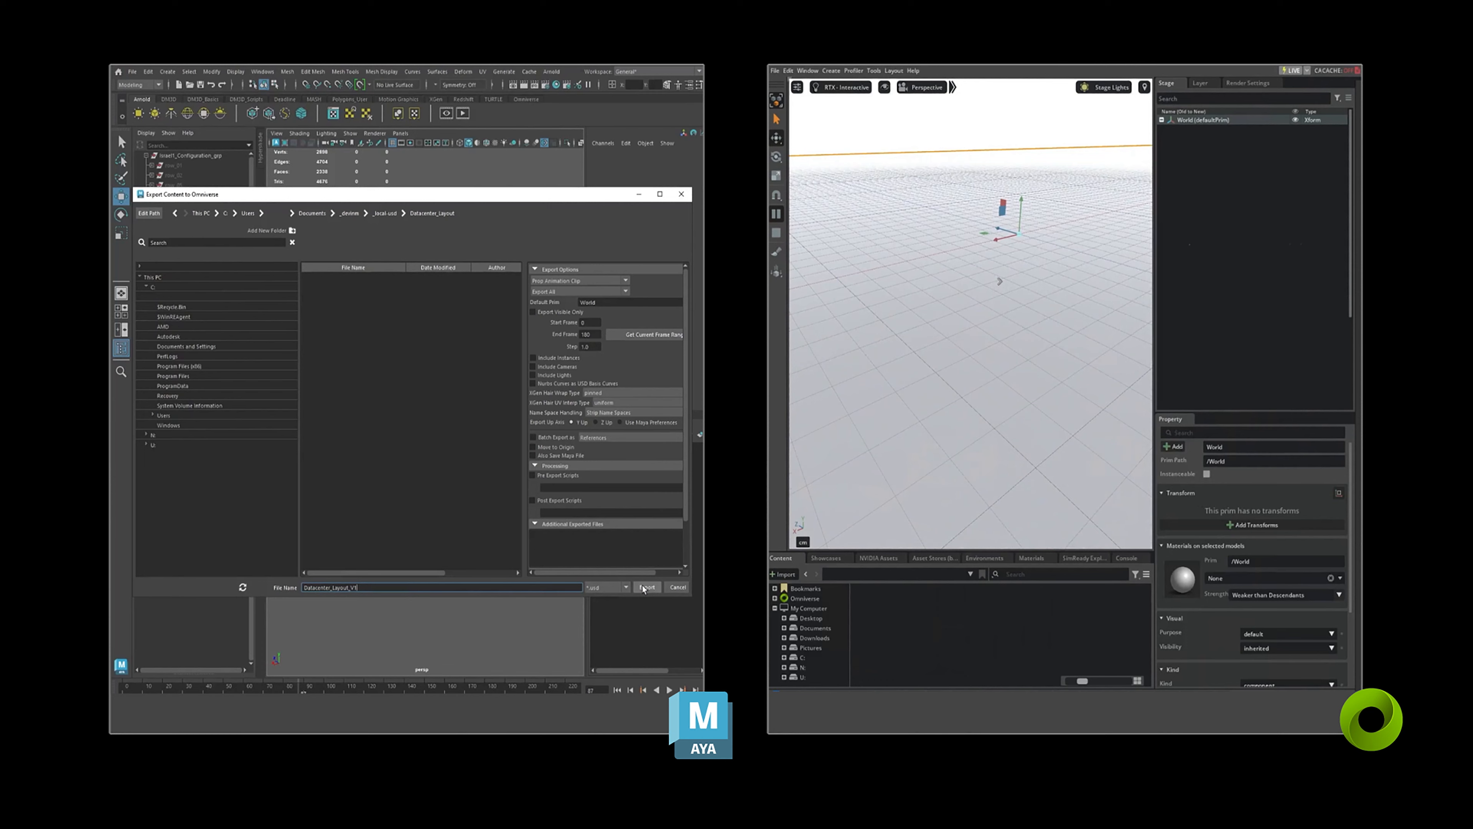
Export the Maya data-center rack layout into Omniverse.
{"action": "left_click", "coordinate": [645, 586]}
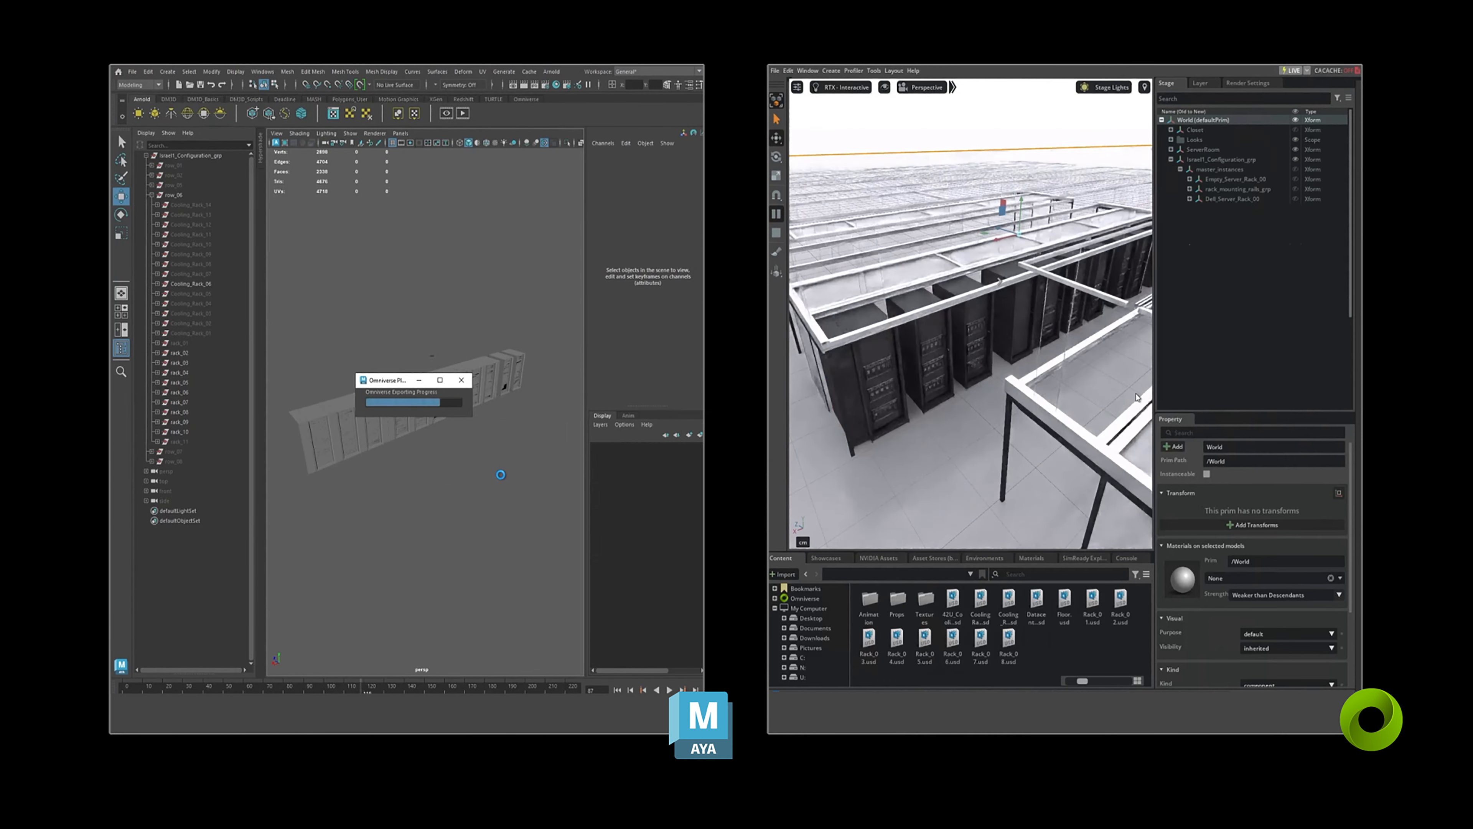